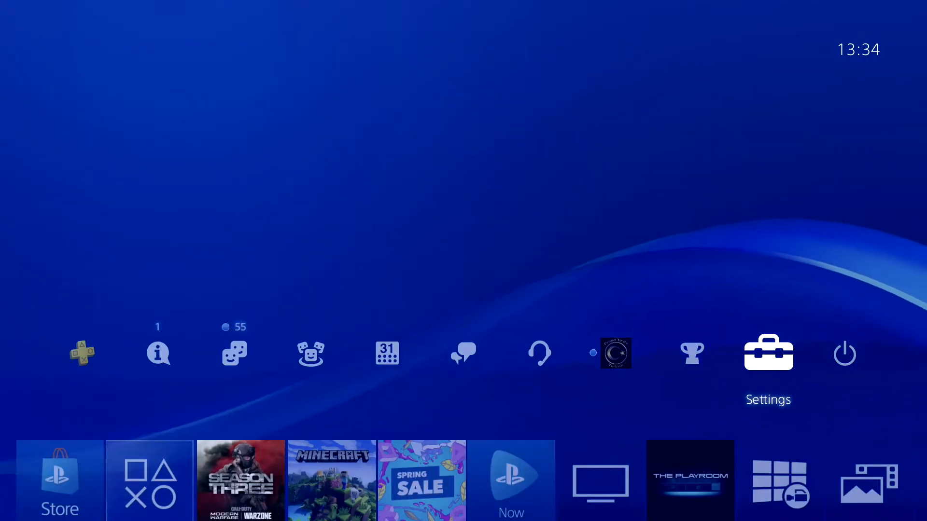
# Open Settings, then the Network settings page
pyautogui.click(767, 353)
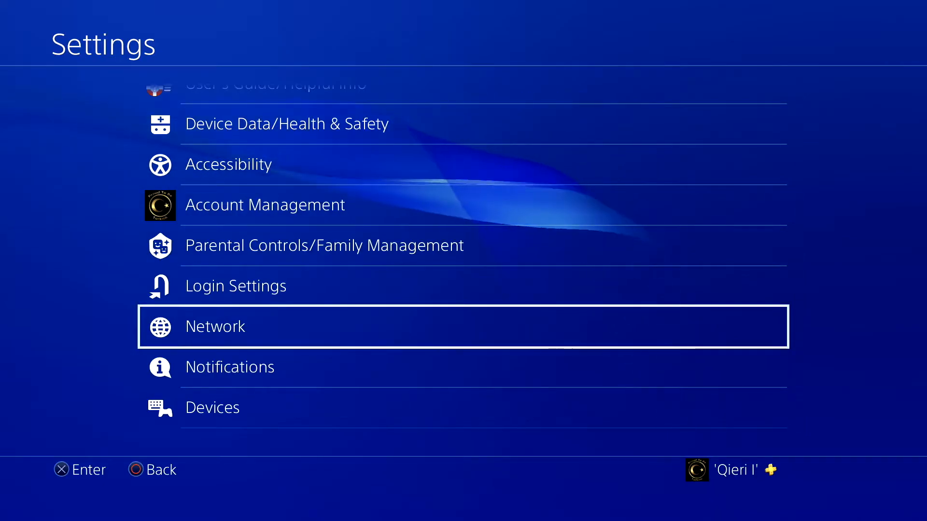
pyautogui.click(214, 326)
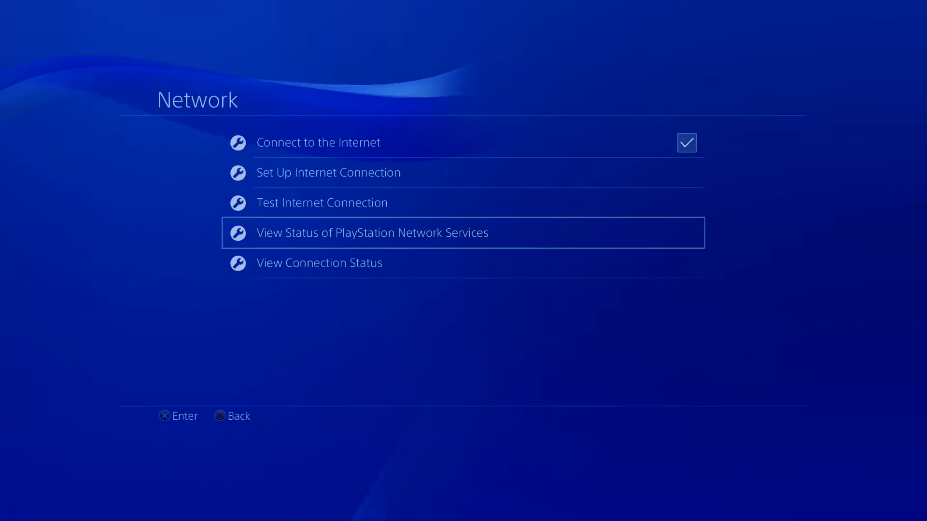
# View the PlayStation Network Services status page
pyautogui.click(371, 232)
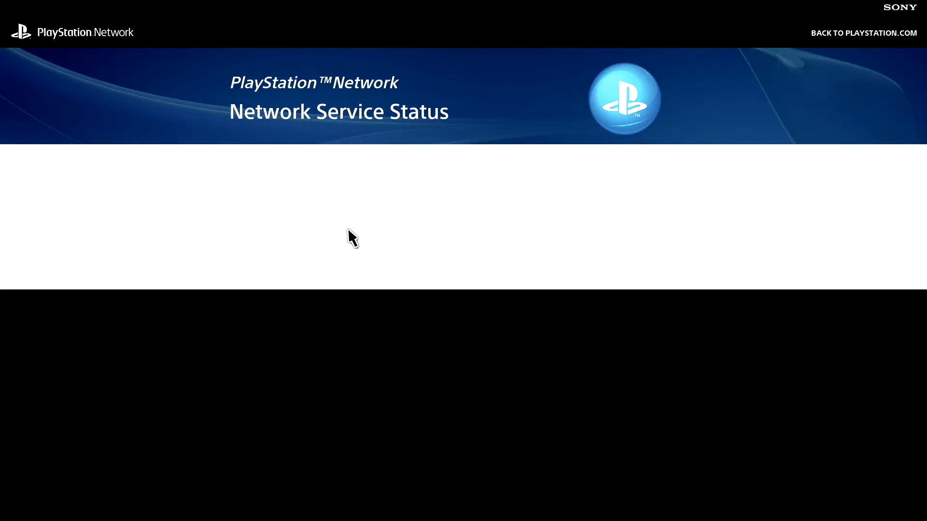
pyautogui.moveTo(39, 237)
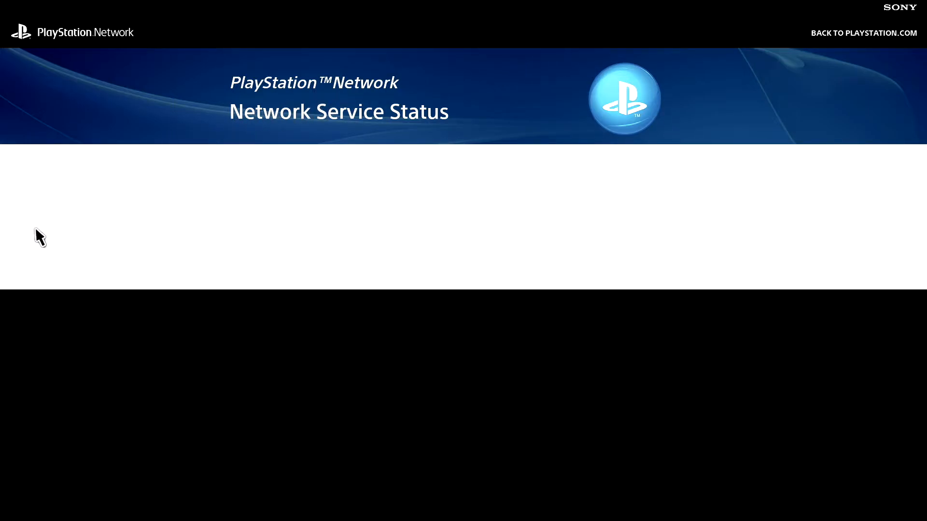
pyautogui.moveTo(58, 191)
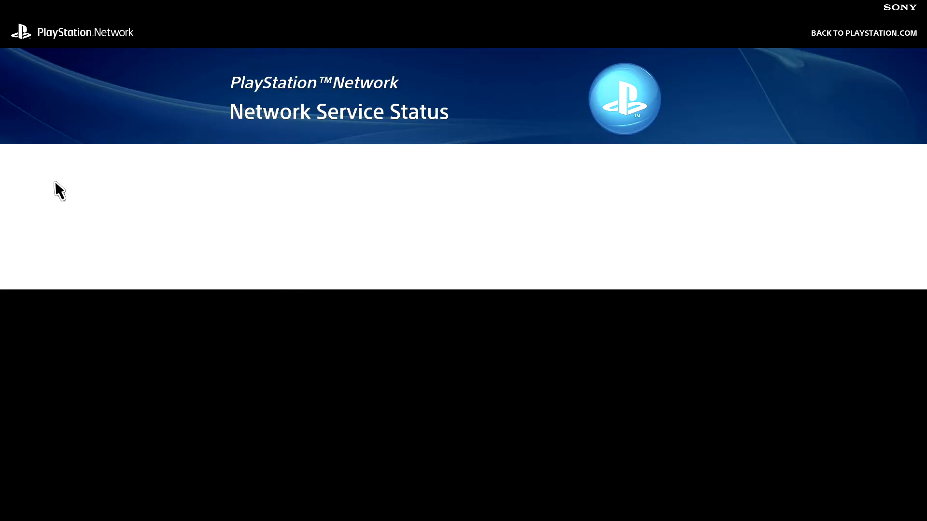
pyautogui.moveTo(41, 205)
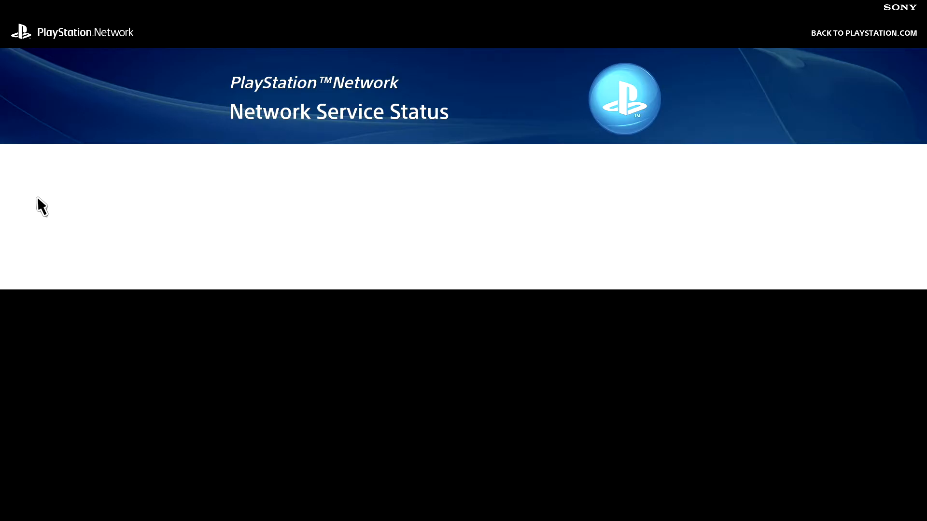
pyautogui.moveTo(158, 184)
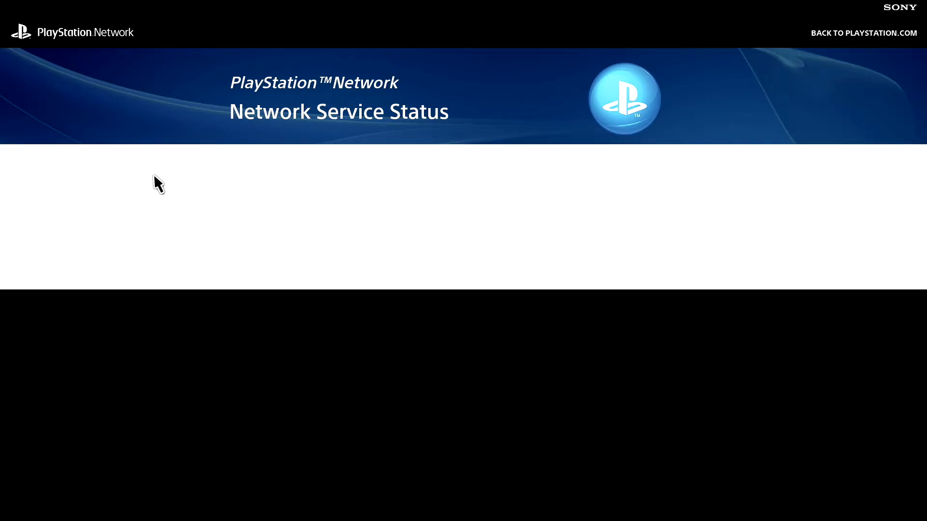
pyautogui.moveTo(297, 213)
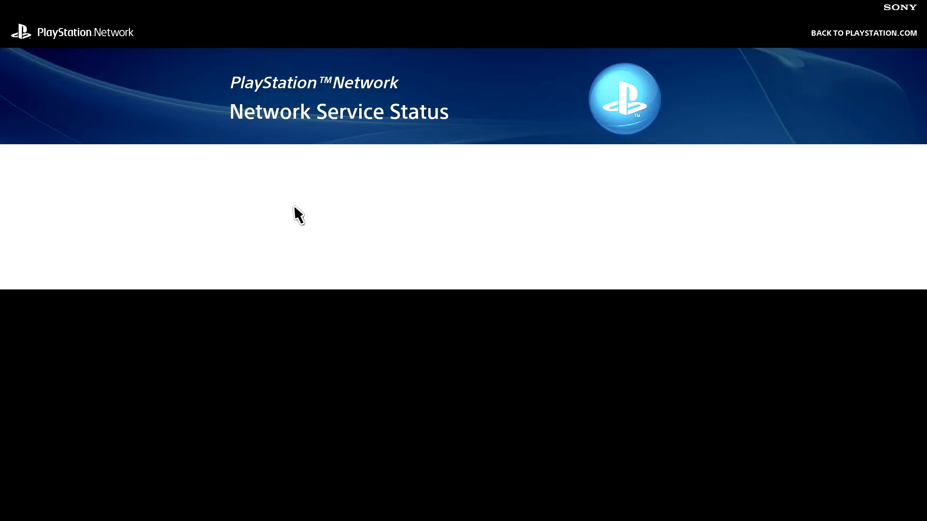
pyautogui.moveTo(363, 223)
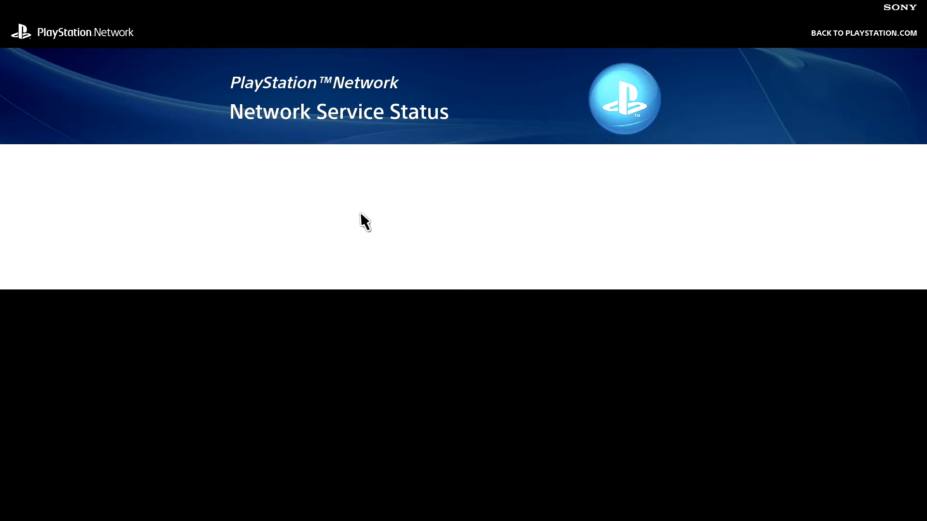
pyautogui.moveTo(401, 222)
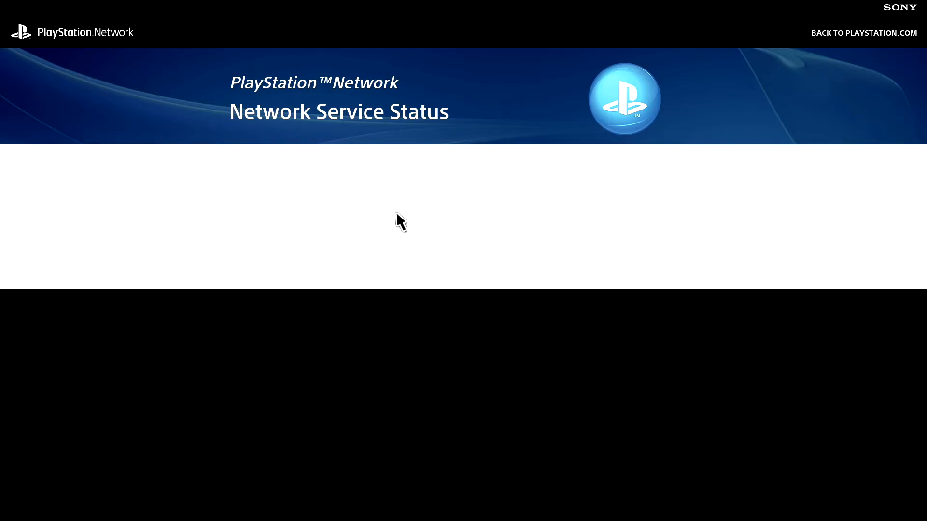
pyautogui.moveTo(318, 239)
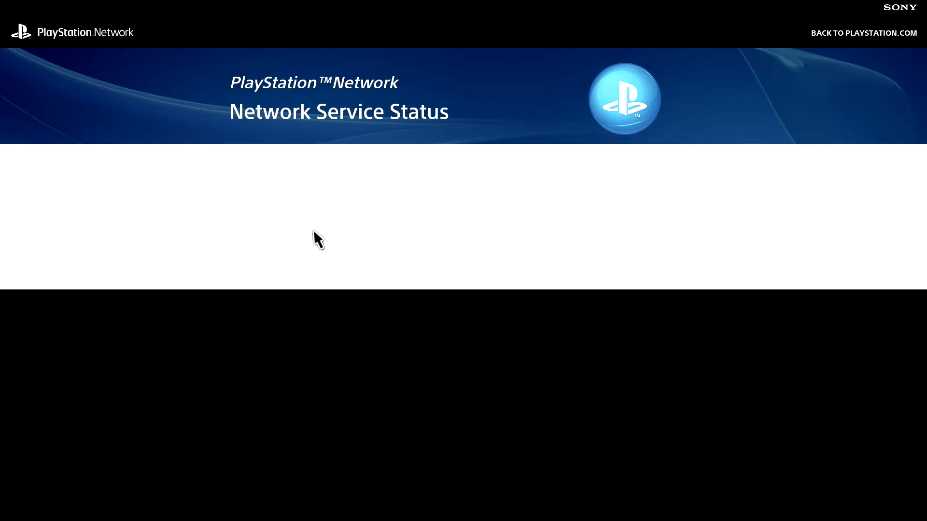
pyautogui.moveTo(436, 407)
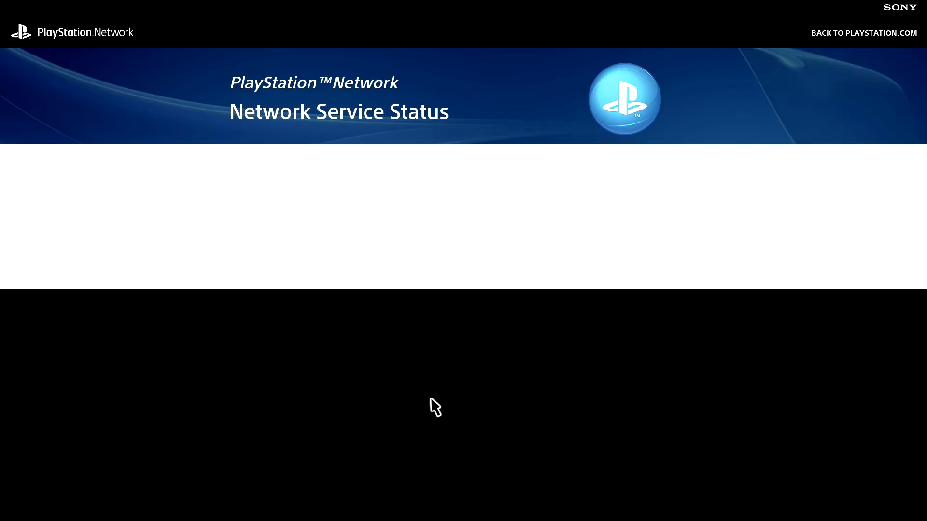
pyautogui.moveTo(445, 468)
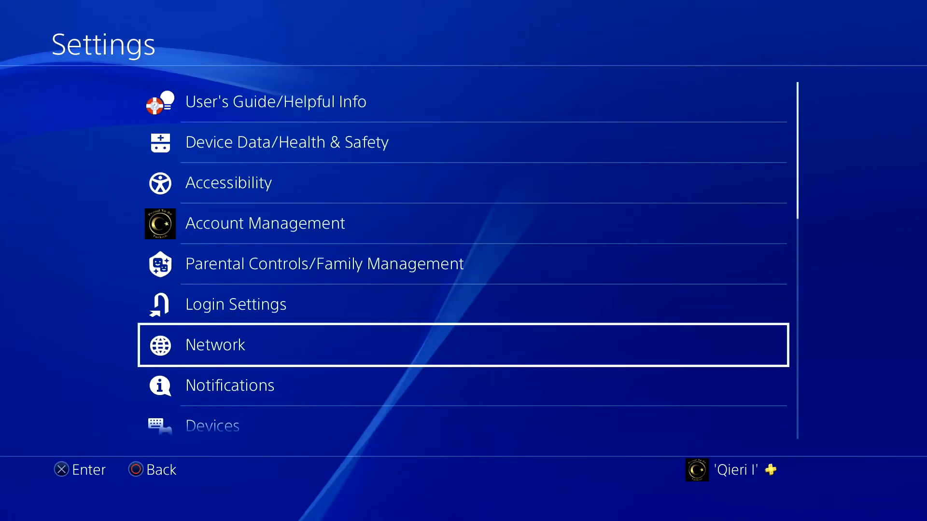
# From the function screen, open Party and choose Create Party
pyautogui.press('Escape')
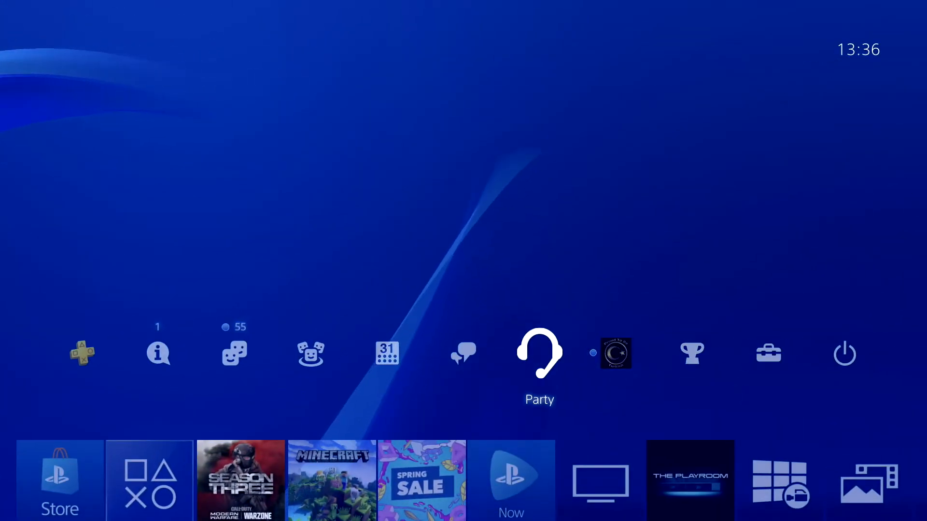
pyautogui.click(539, 354)
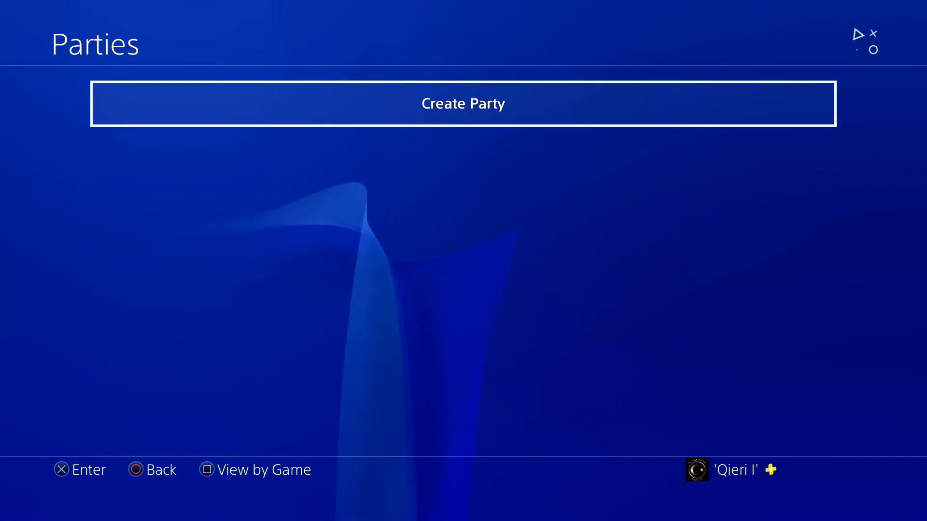
pyautogui.click(463, 103)
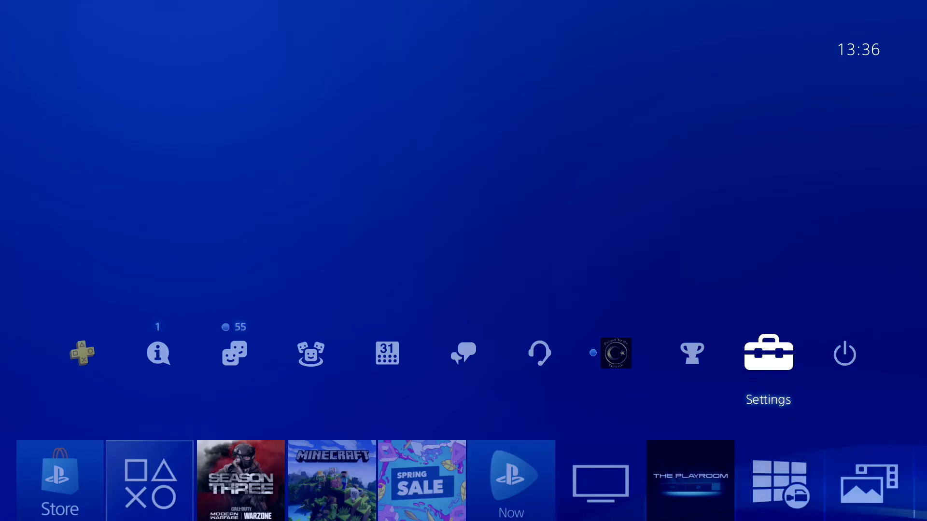
# Run Test Internet Connection from Settings > Network to check NAT type and speeds
pyautogui.click(768, 353)
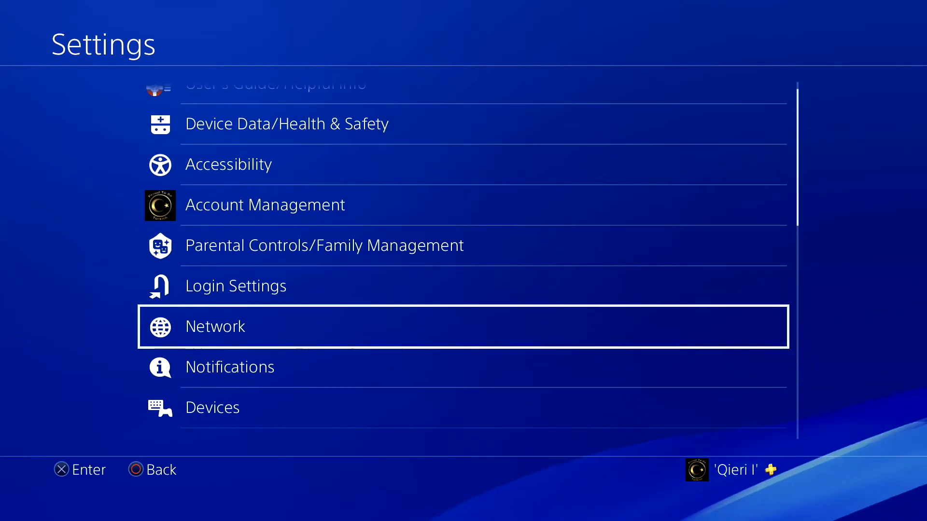
pyautogui.click(215, 326)
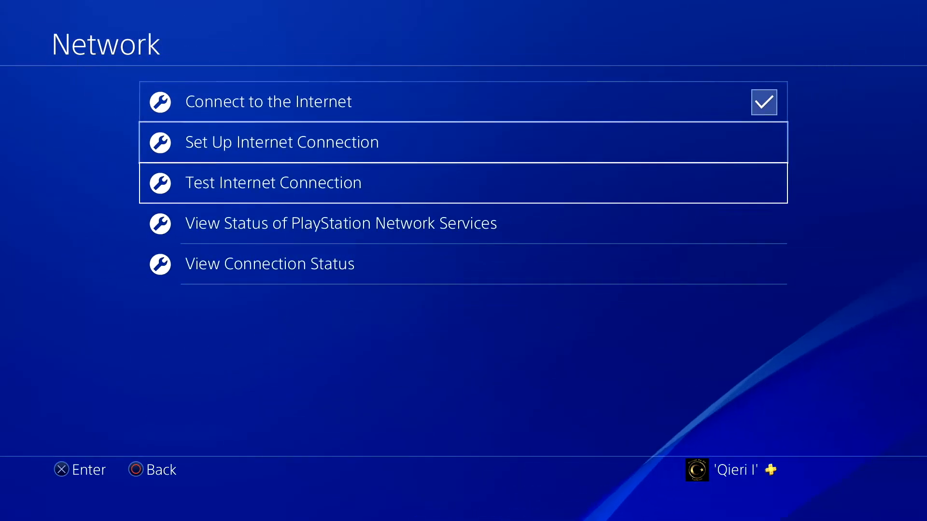
pyautogui.click(272, 183)
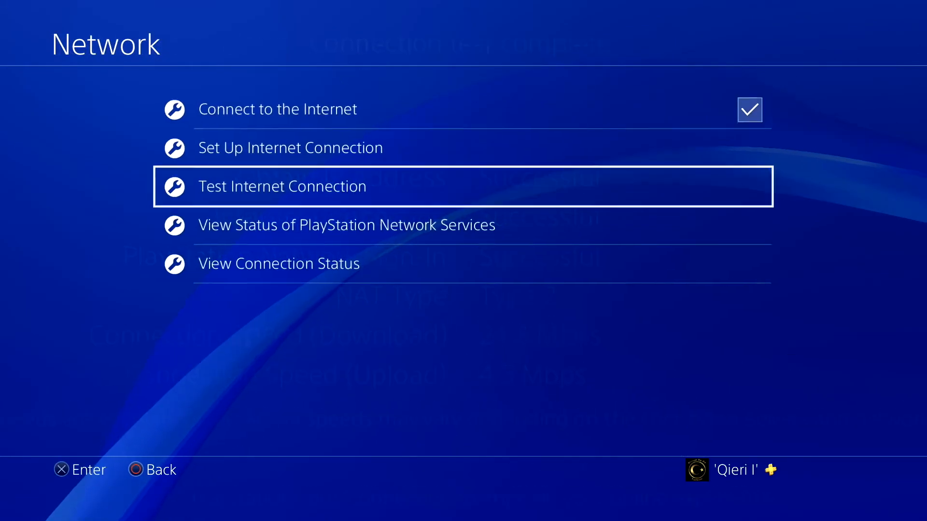
# Return to the home screen and browse right along the content row toward Internet Browser
pyautogui.press('Escape')
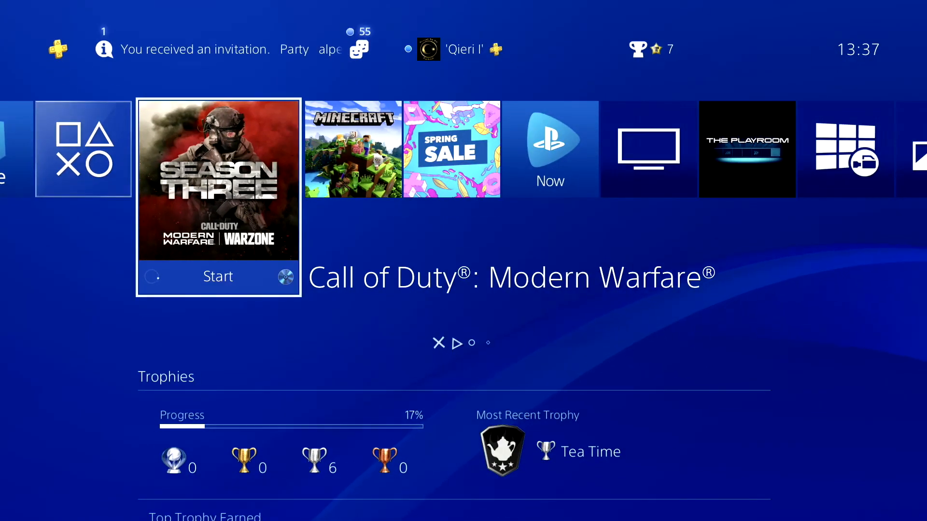
pyautogui.hscroll(3)
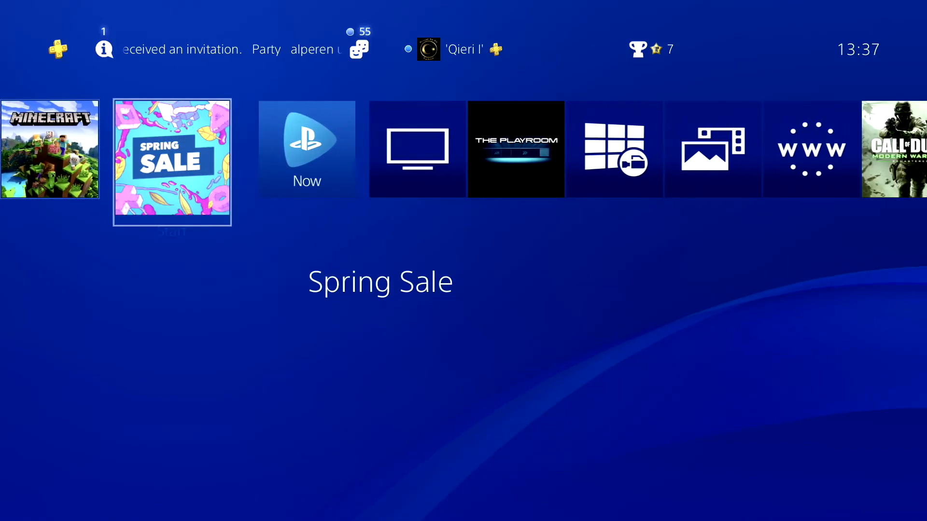
pyautogui.hscroll(3)
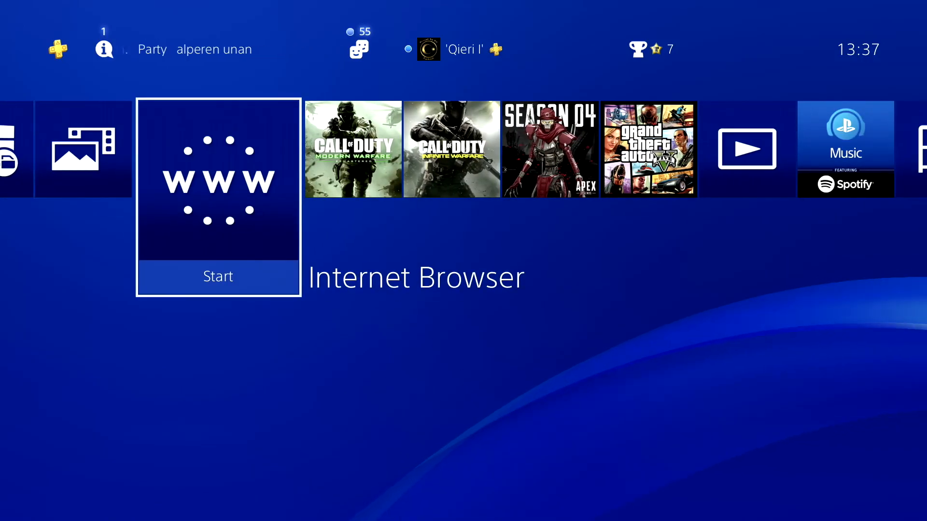